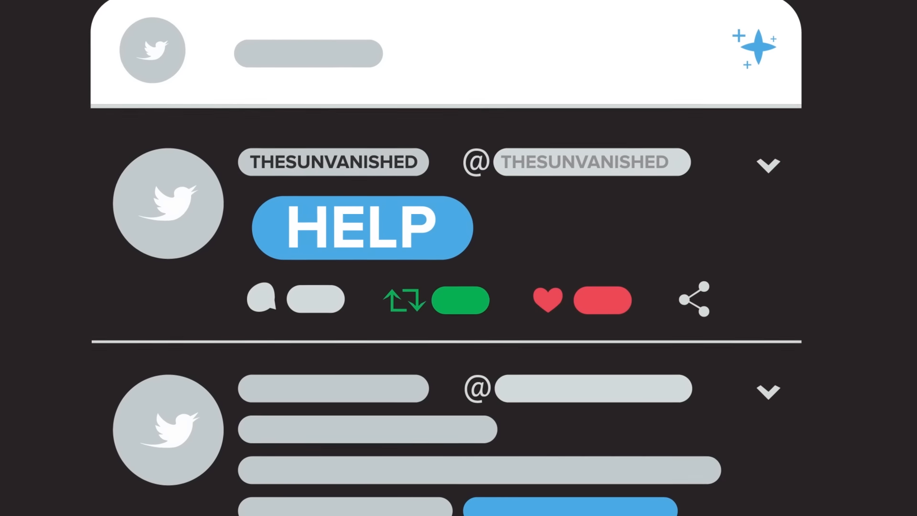
scroll(down, 3)
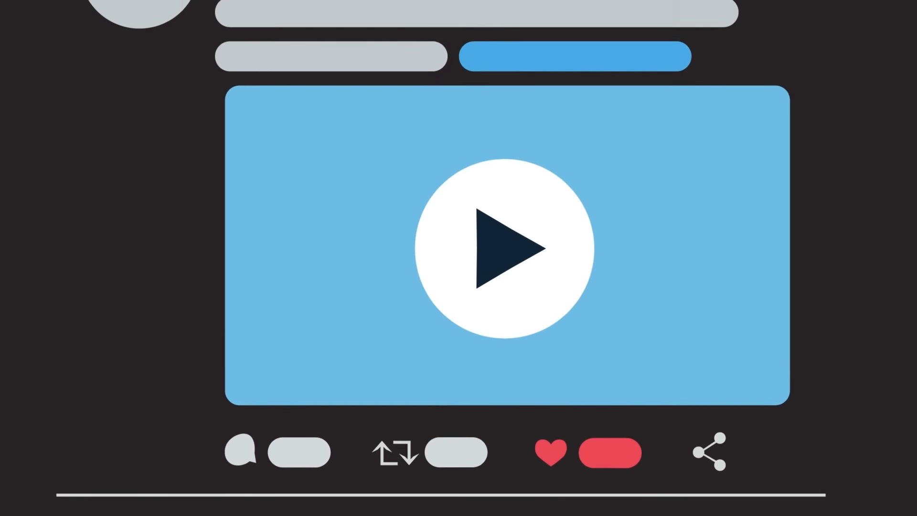